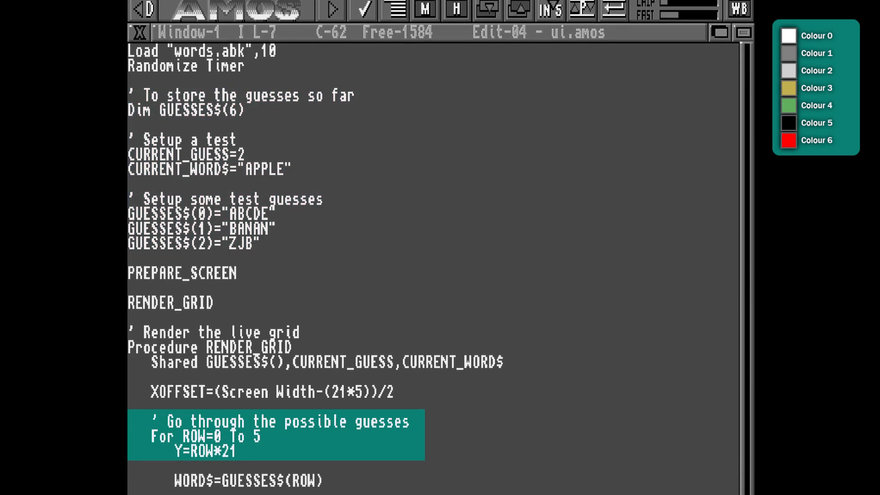
# Step: Scroll down through Procedure GAME reviewing its grid-drawing and input-handling code
pyautogui.scroll(-3)
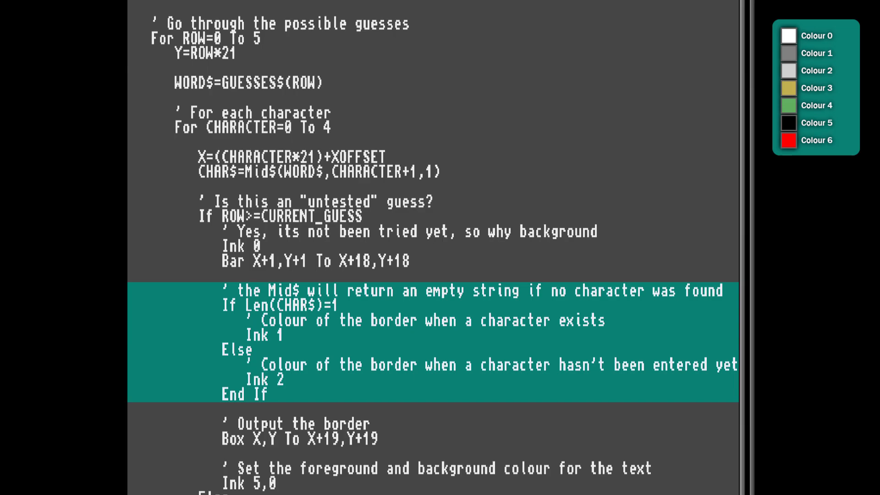
pyautogui.scroll(-3)
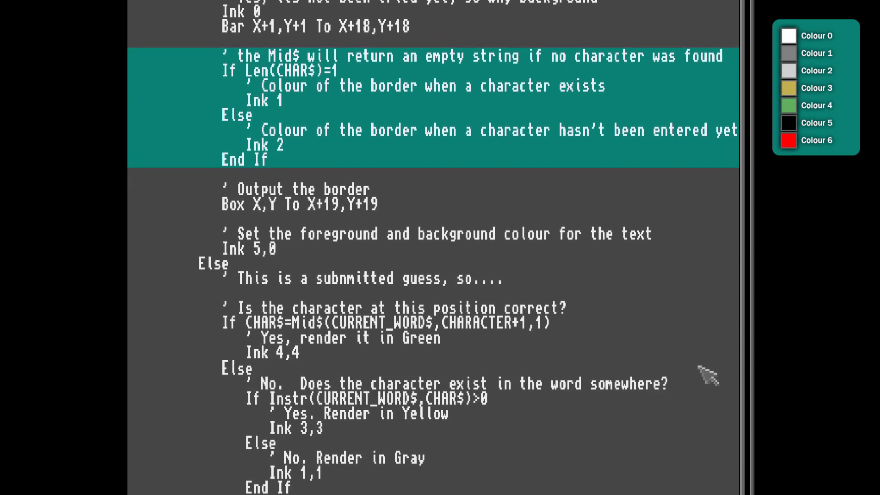
pyautogui.scroll(-3)
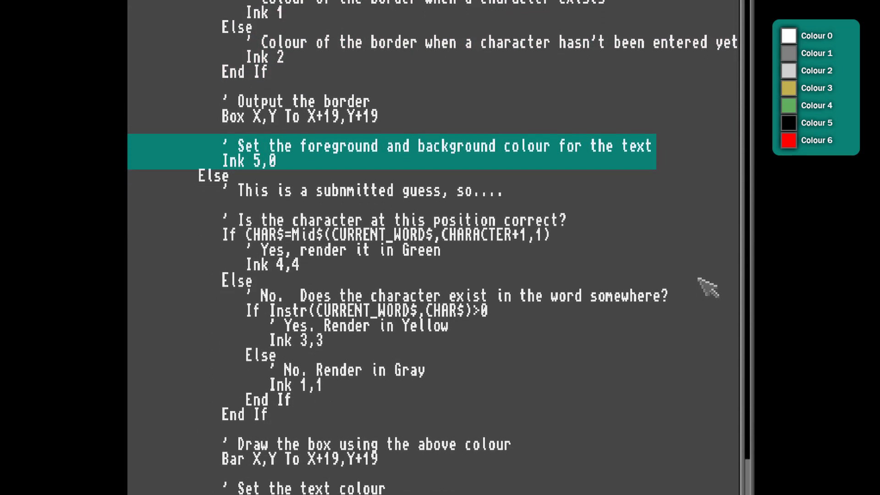
pyautogui.scroll(-3)
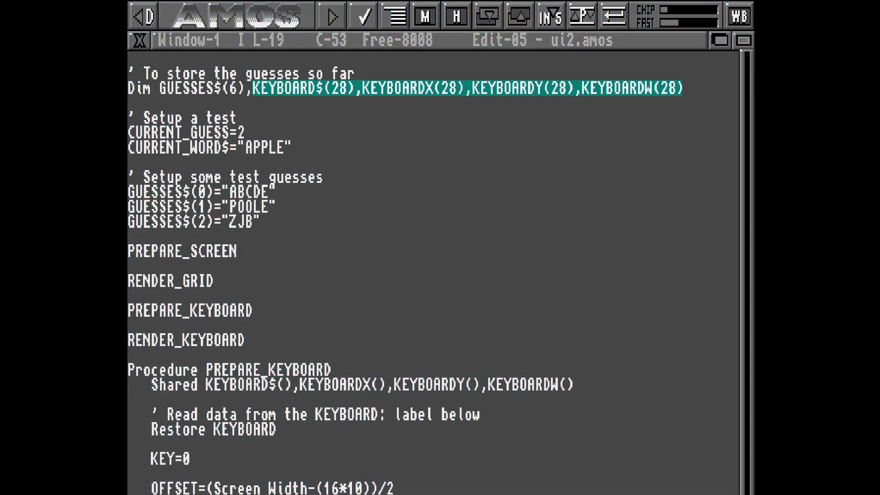
pyautogui.scroll(-3)
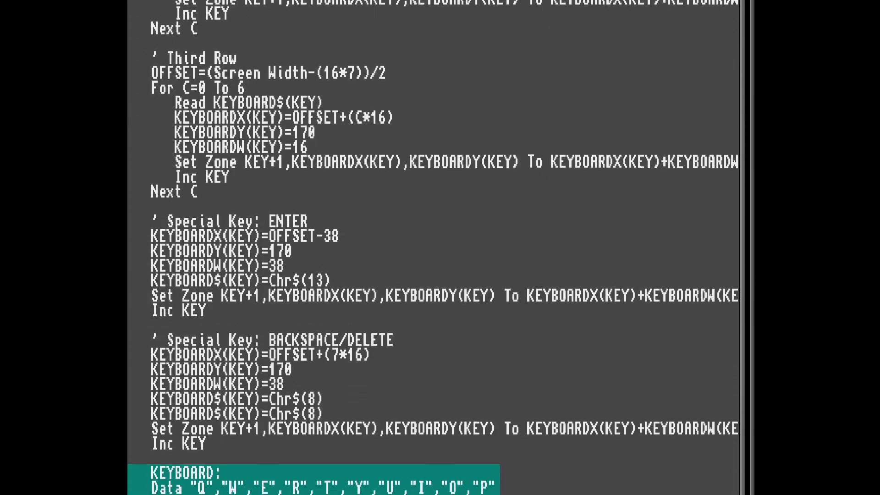
pyautogui.scroll(-3)
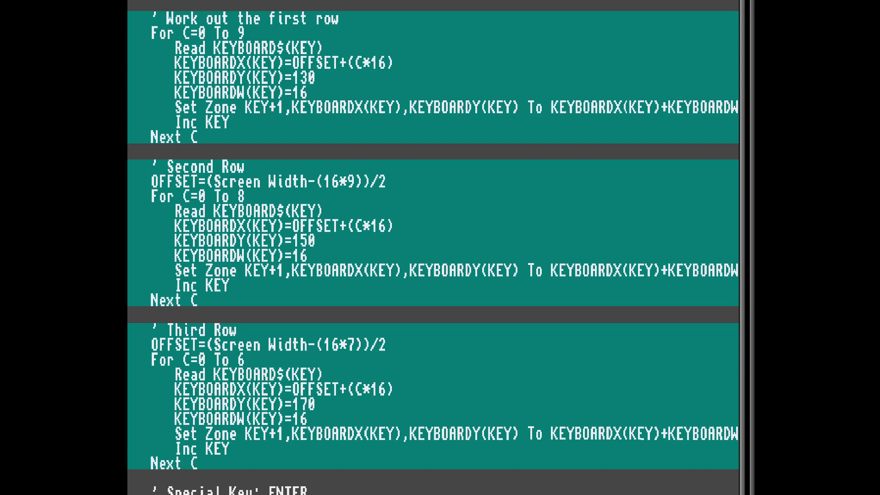
pyautogui.scroll(-3)
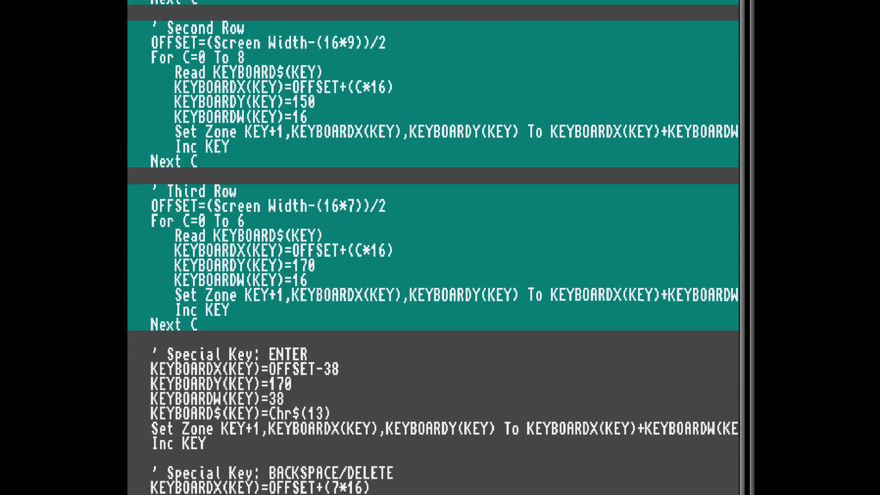
pyautogui.scroll(-3)
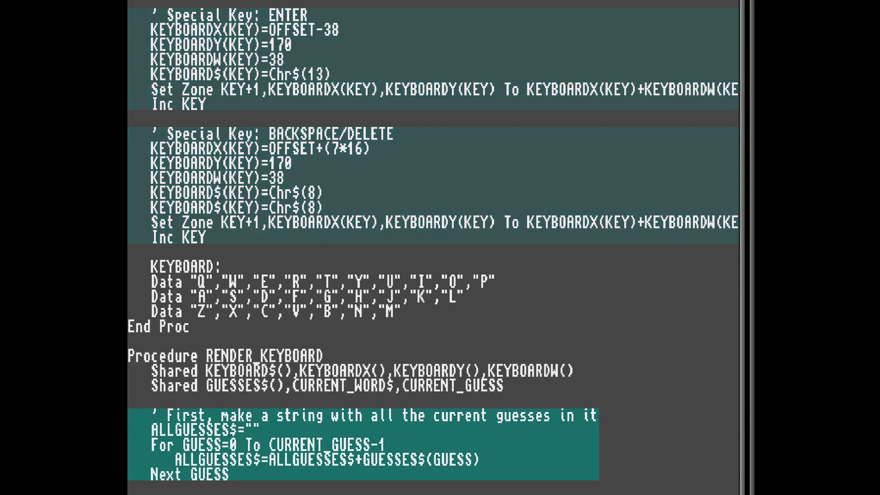
pyautogui.scroll(-3)
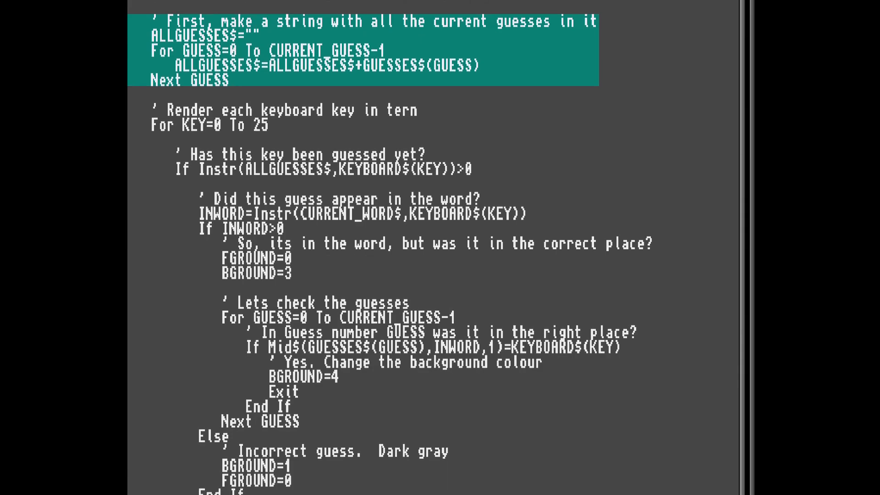
pyautogui.scroll(-3)
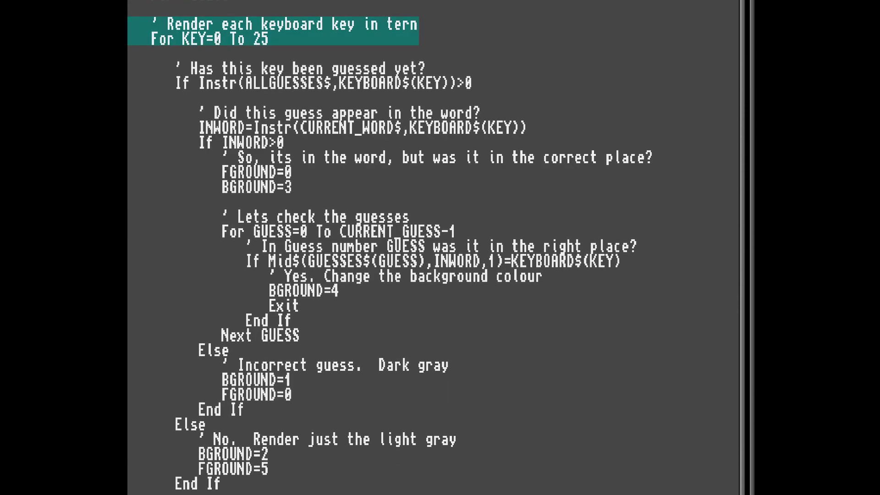
pyautogui.press('Down')
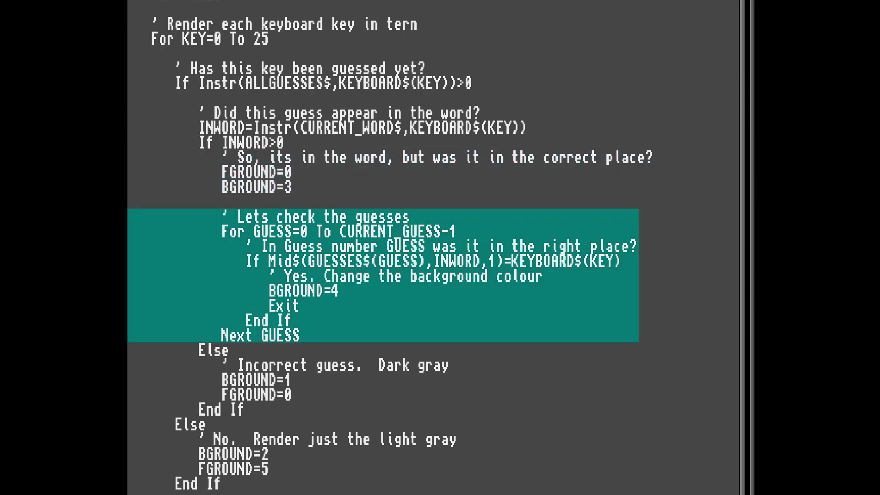
pyautogui.scroll(-3)
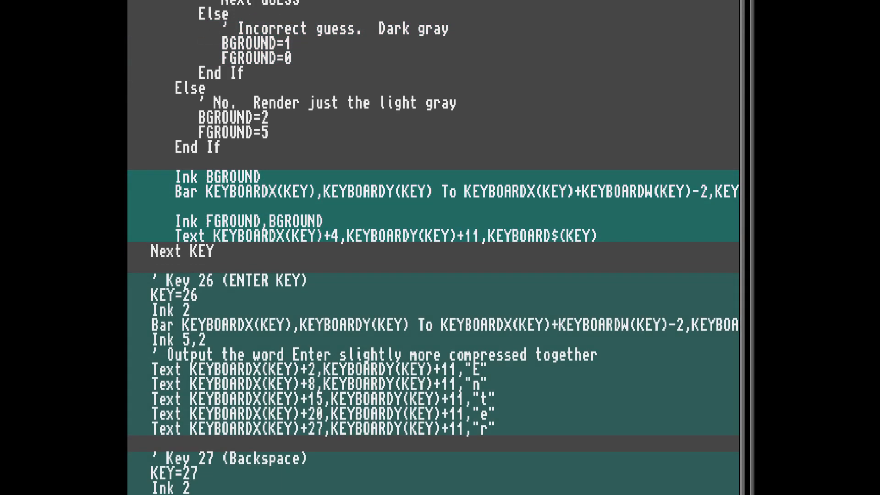
pyautogui.scroll(-3)
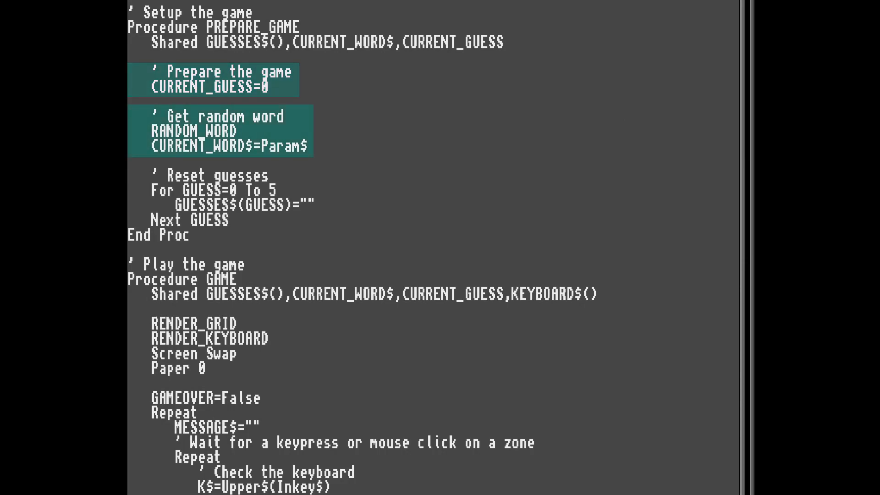
# Step: Review the remainder of the listing to the end, ready to run the game with A entered
pyautogui.click(210, 195)
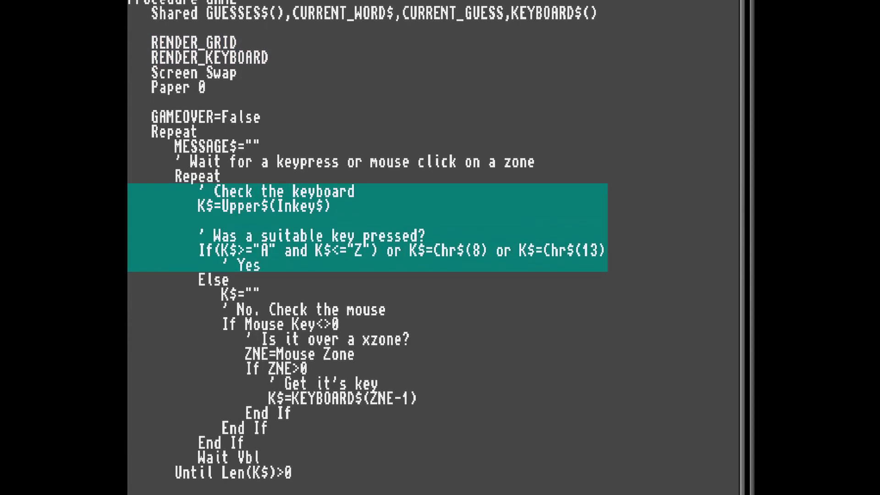
pyautogui.scroll(-3)
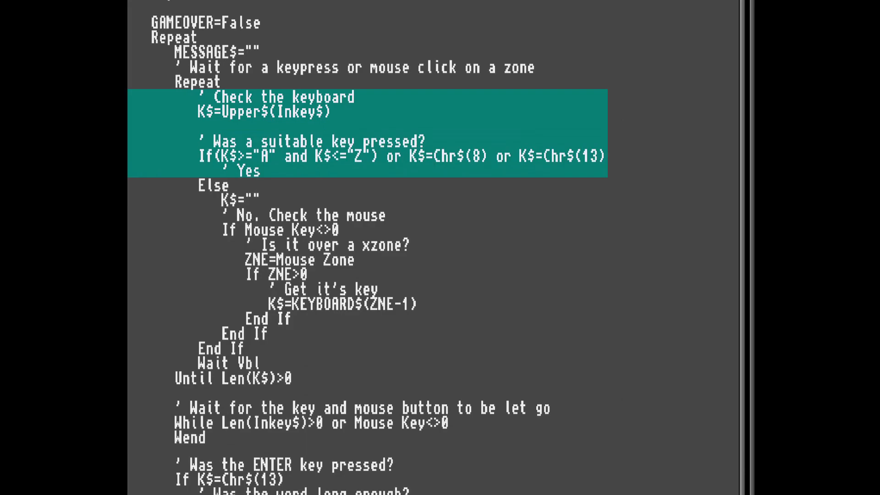
pyautogui.scroll(-3)
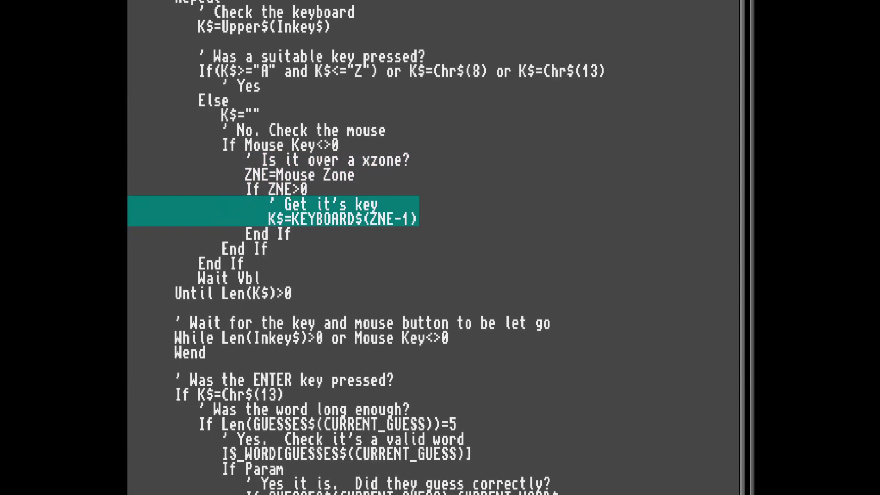
pyautogui.scroll(-3)
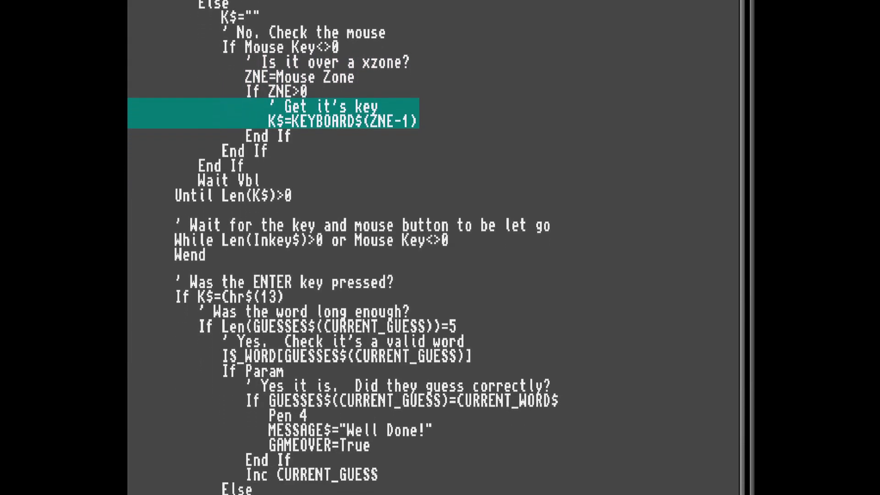
pyautogui.scroll(-3)
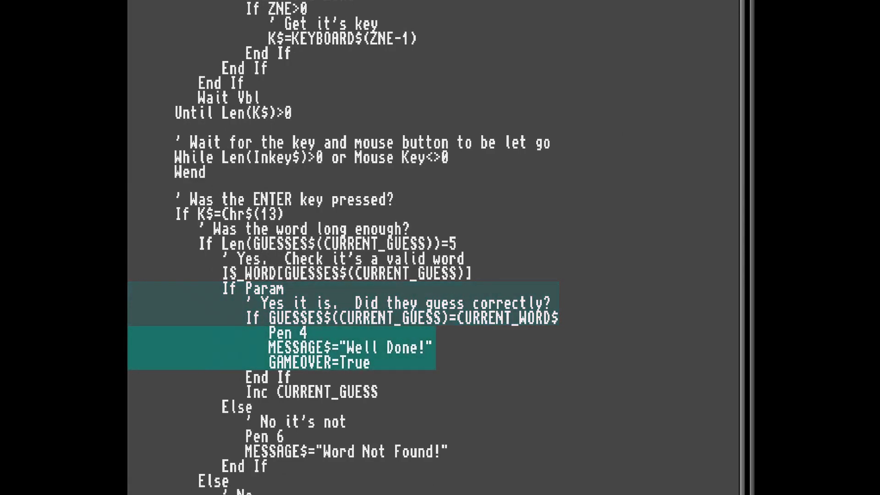
pyautogui.scroll(-3)
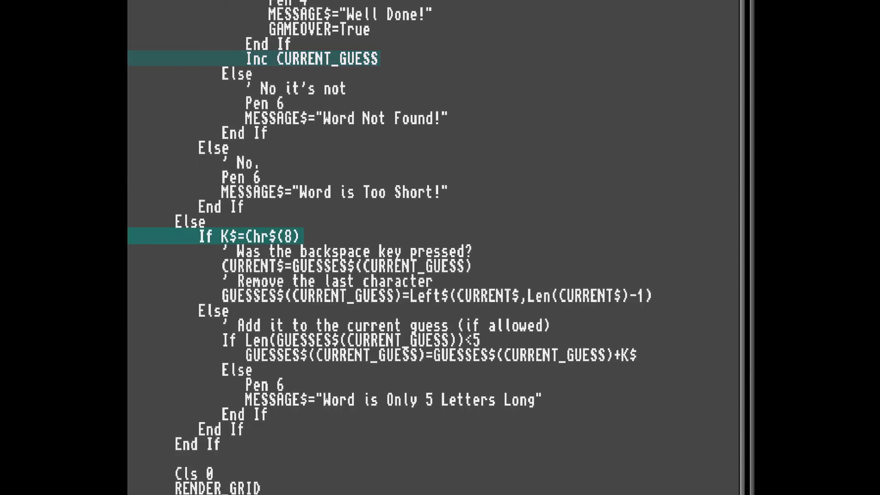
pyautogui.scroll(-3)
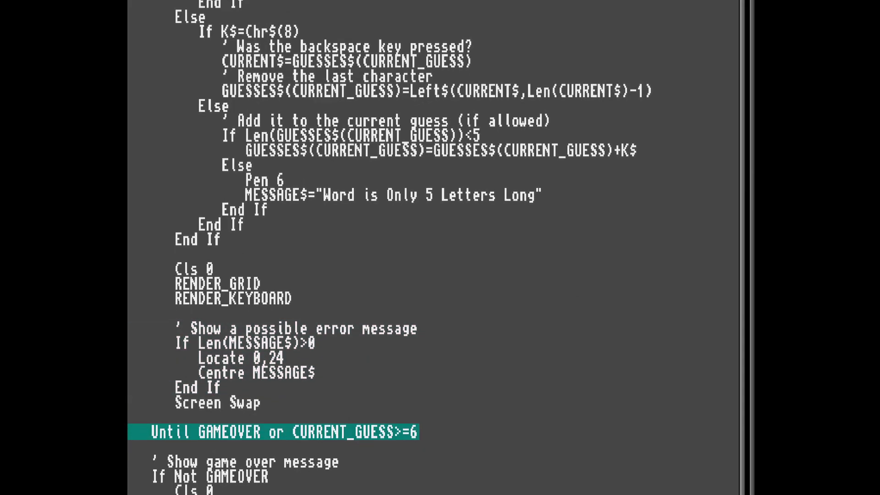
pyautogui.scroll(-3)
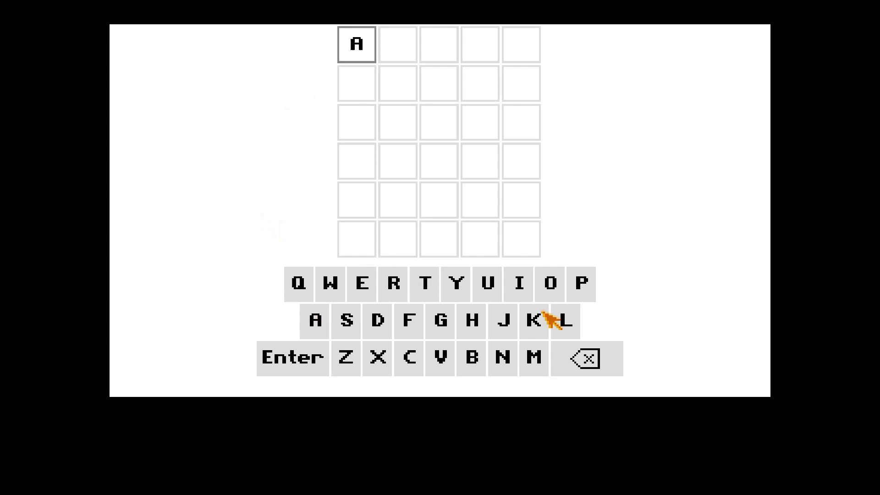
# Step: Submit APPLE via the on-screen Enter key so its tiles and keyboard keys get coloured
pyautogui.click(294, 358)
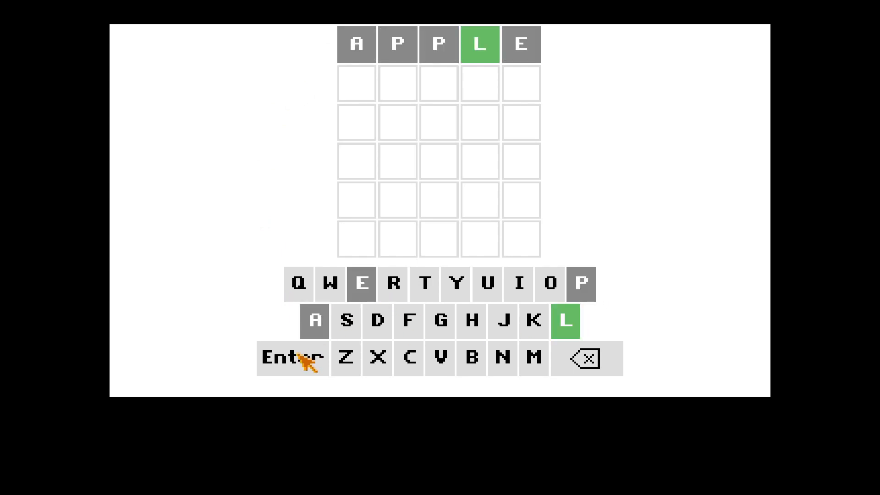
pyautogui.moveTo(566, 327)
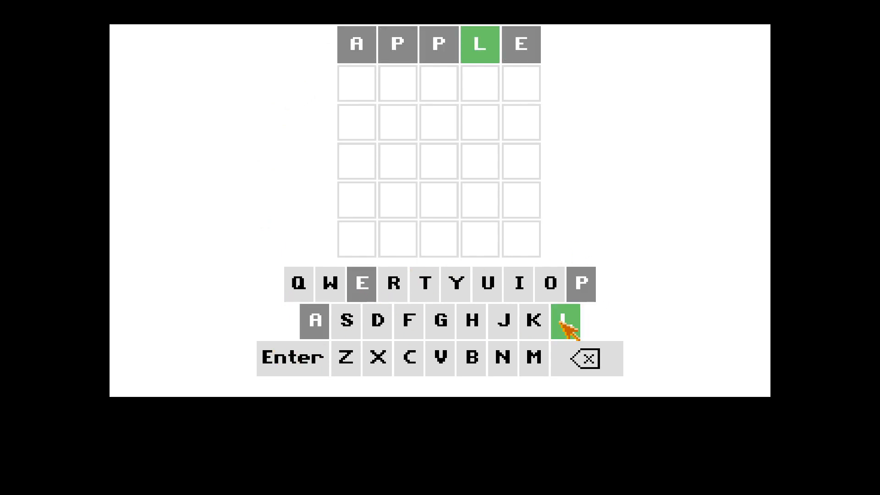